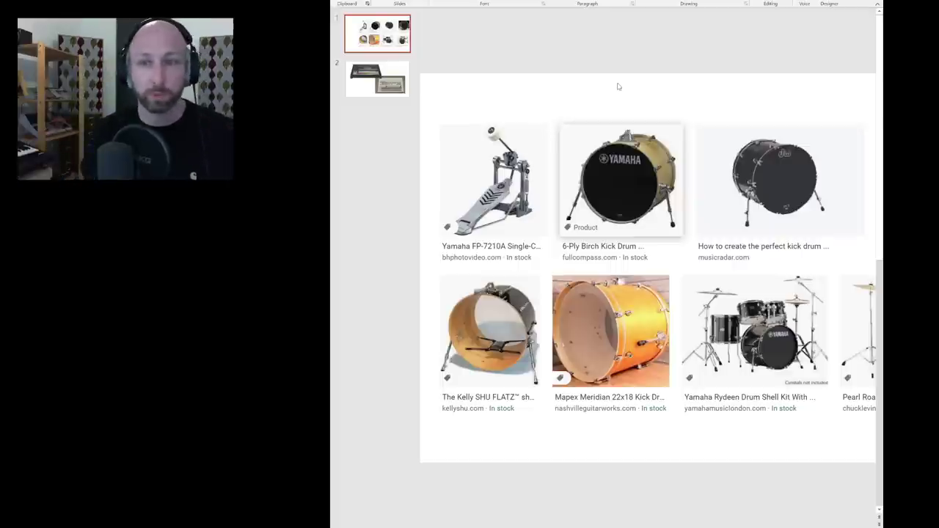
pyautogui.moveTo(630, 164)
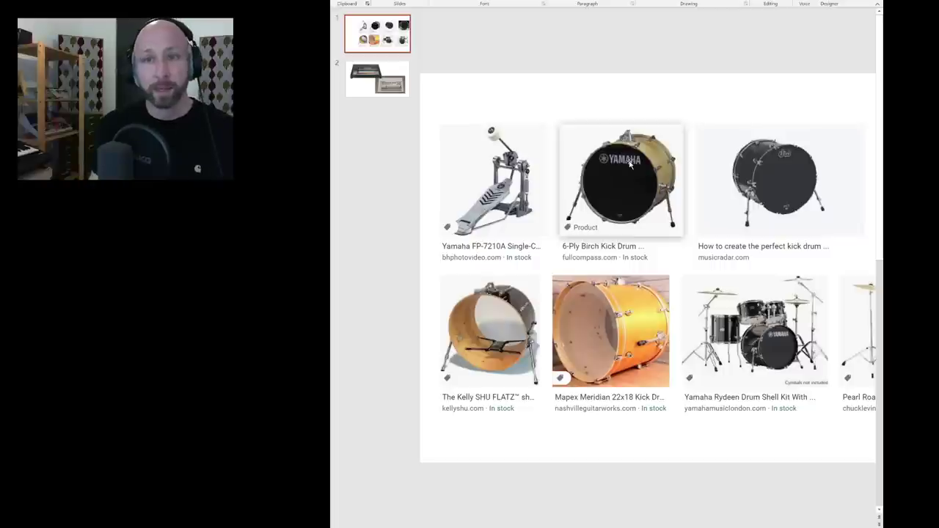
pyautogui.moveTo(602, 111)
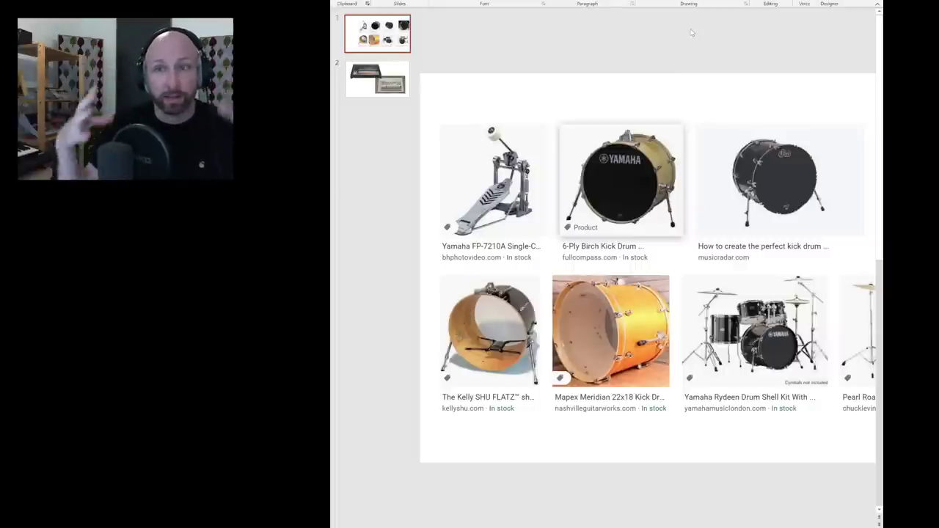
pyautogui.moveTo(687, 85)
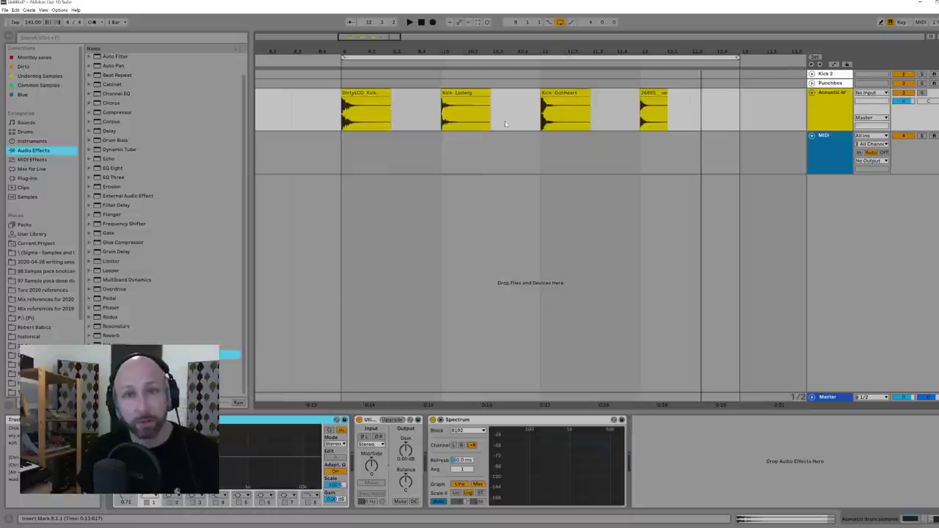
pyautogui.moveTo(500, 126)
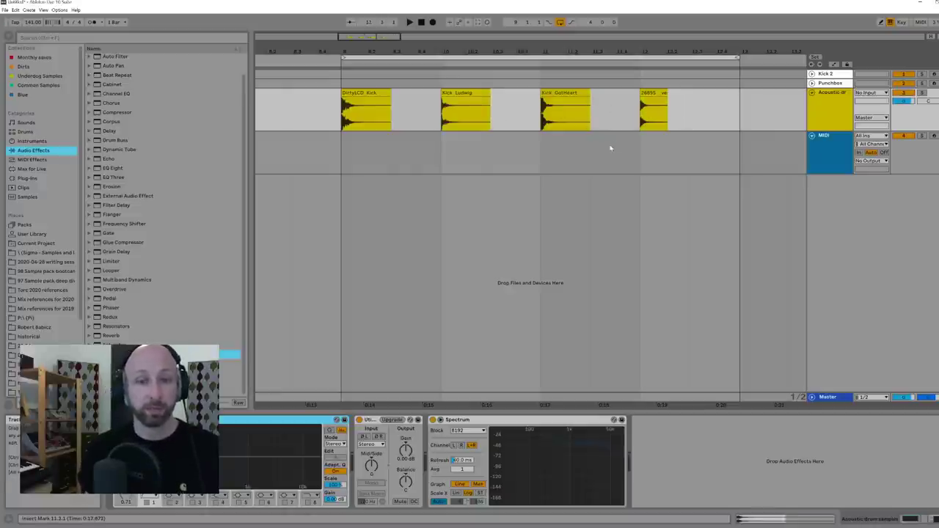
pyautogui.moveTo(578, 195)
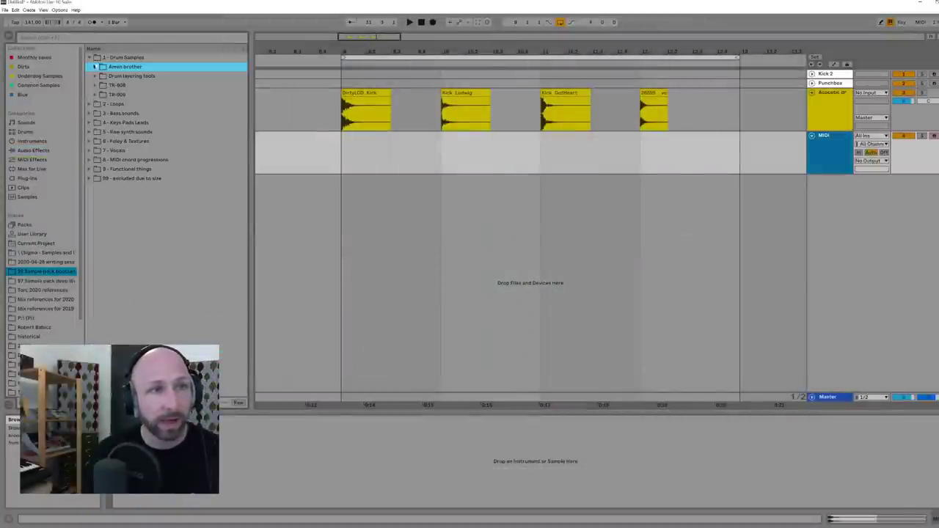
pyautogui.click(97, 64)
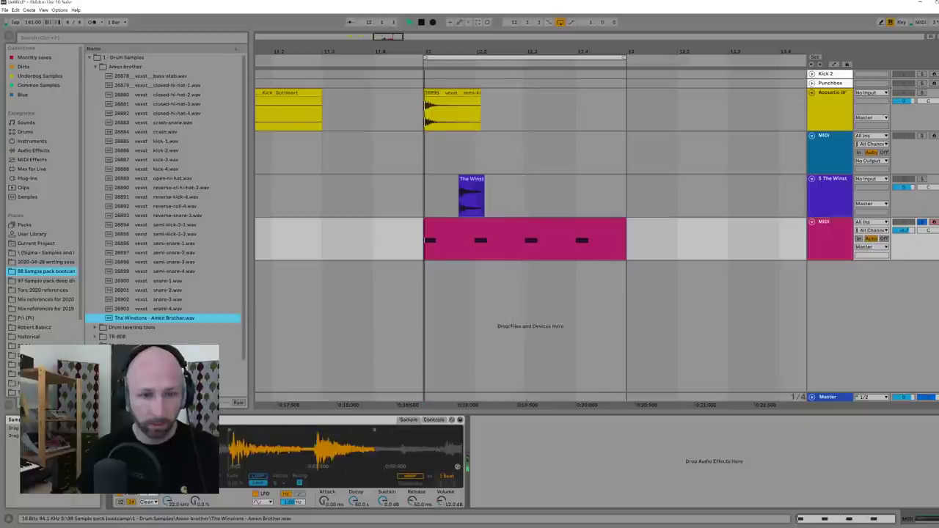
# Switch from the Ableton Live set back to the PowerPoint kick drum slide
pyautogui.click(411, 23)
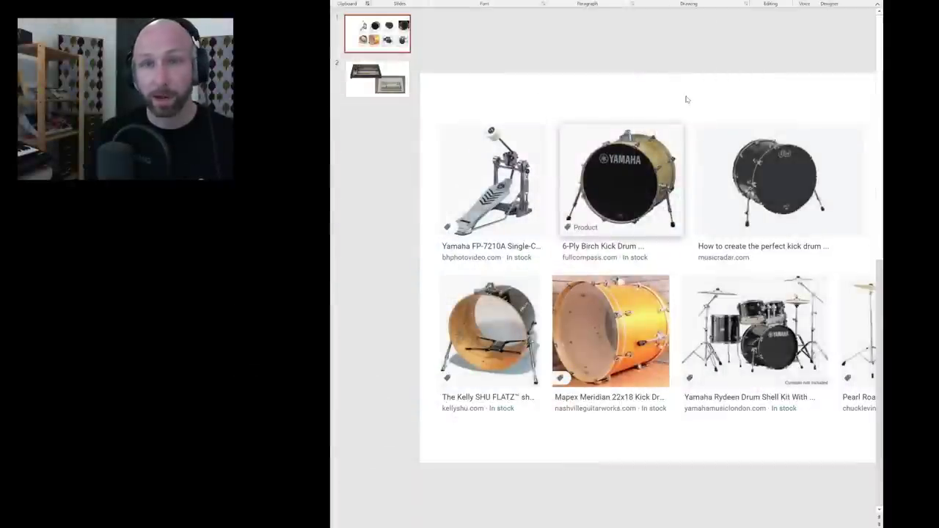
# Show the second slide with the TR-808 and TR-909 drum machine photos
pyautogui.click(374, 79)
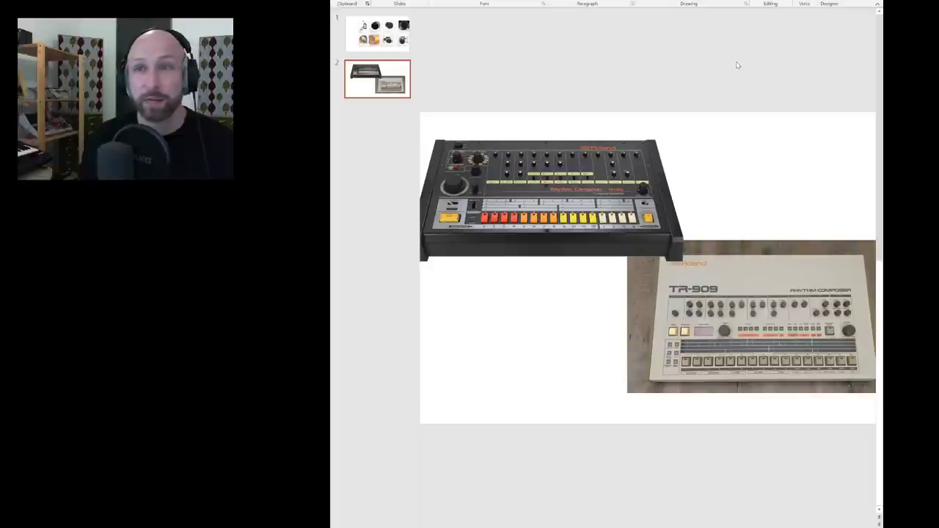
pyautogui.moveTo(693, 23)
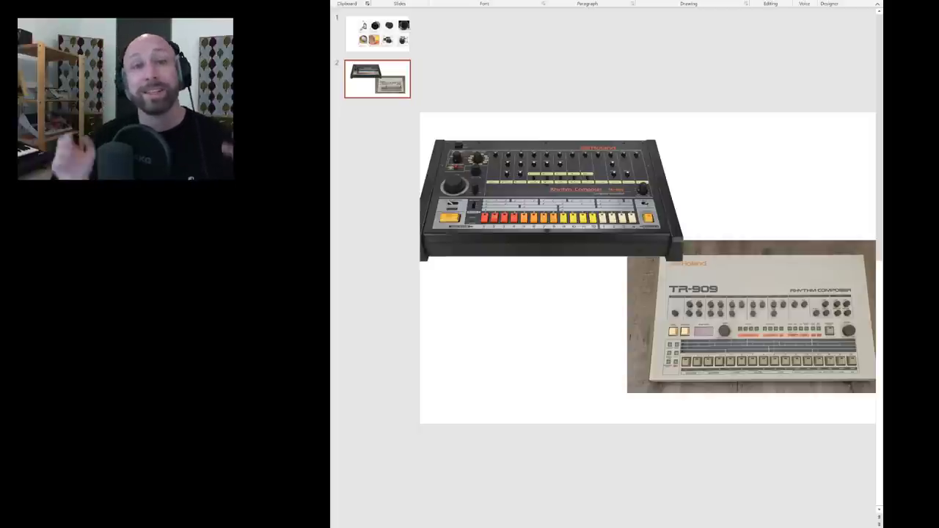
pyautogui.moveTo(711, 90)
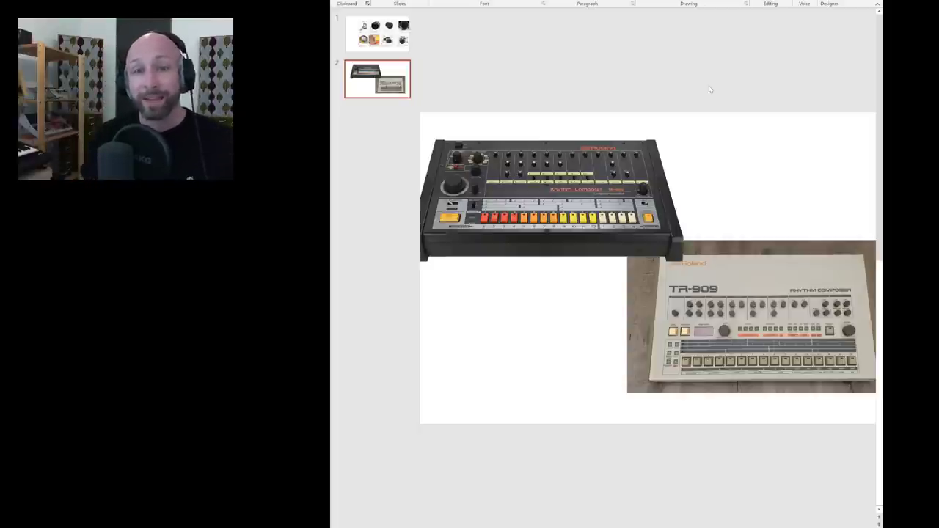
pyautogui.moveTo(723, 73)
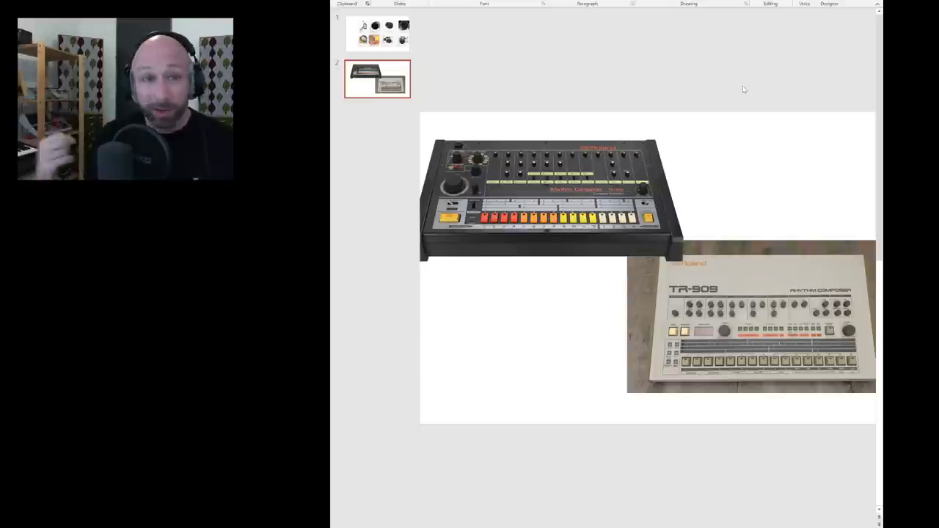
pyautogui.moveTo(740, 124)
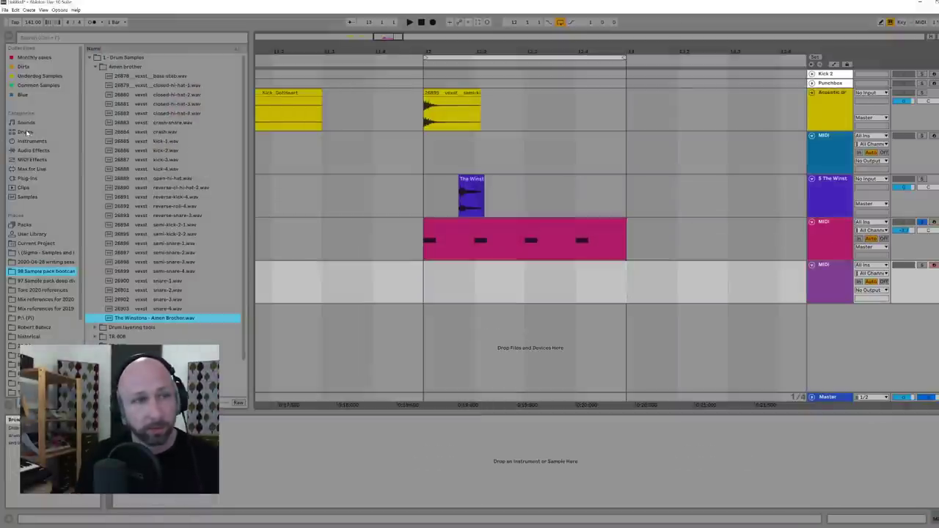
# Browse the library's Drums category and preview the 808 Core Kit and another drum machine kit
pyautogui.click(22, 132)
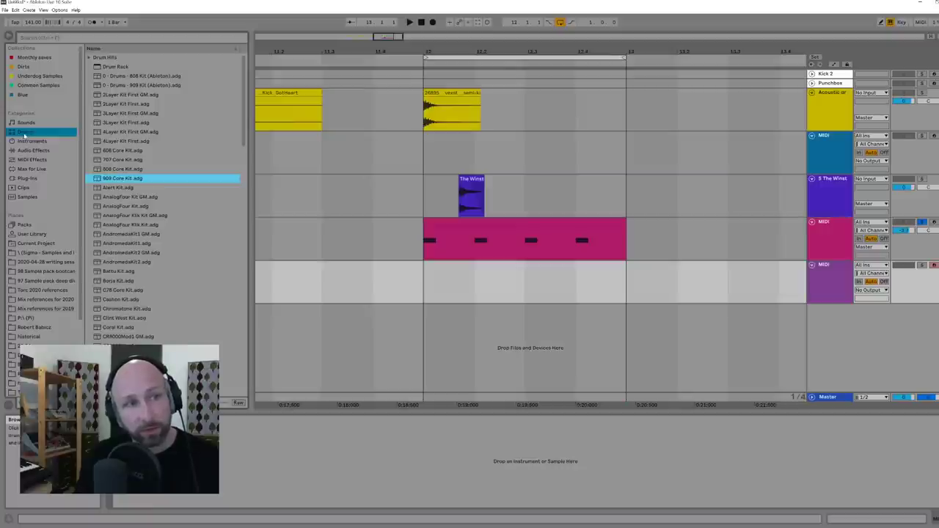
pyautogui.click(123, 158)
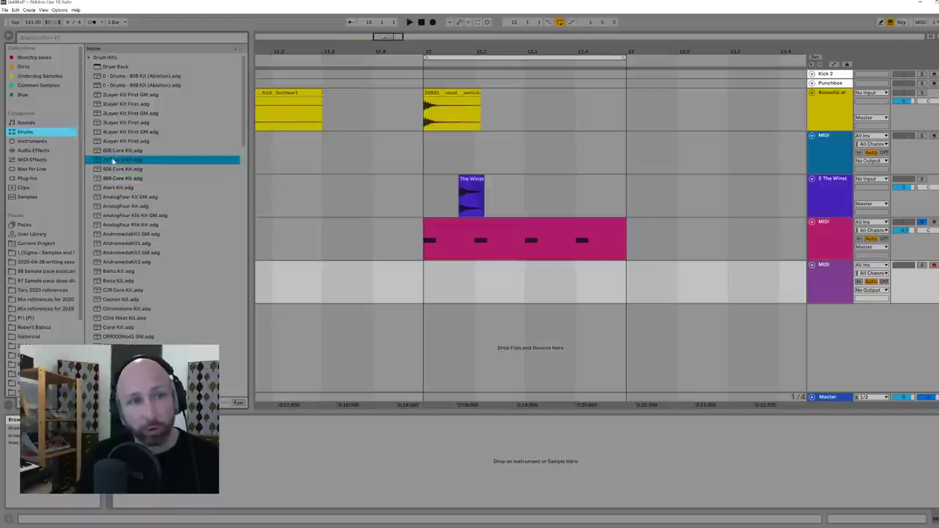
pyautogui.click(123, 179)
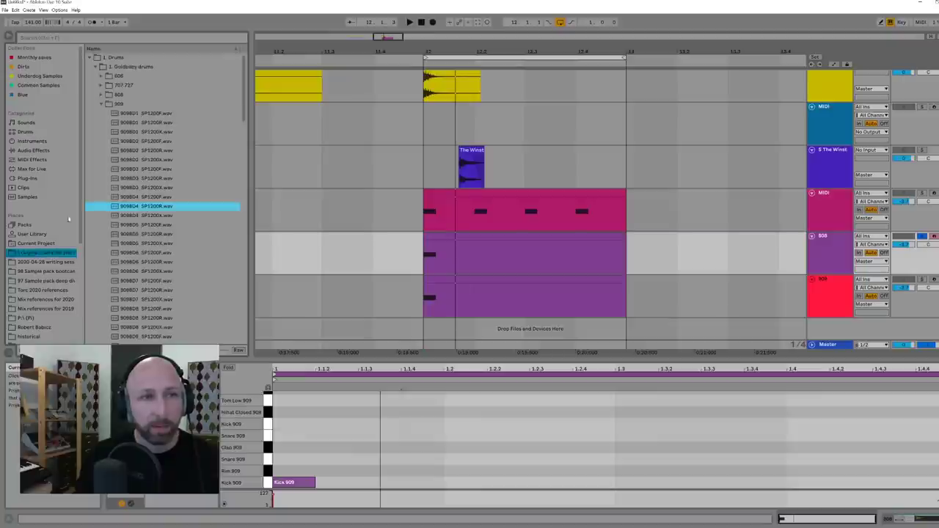
# Audition kick samples in the Goldbaby 909 folder for the new sampler track
pyautogui.click(106, 94)
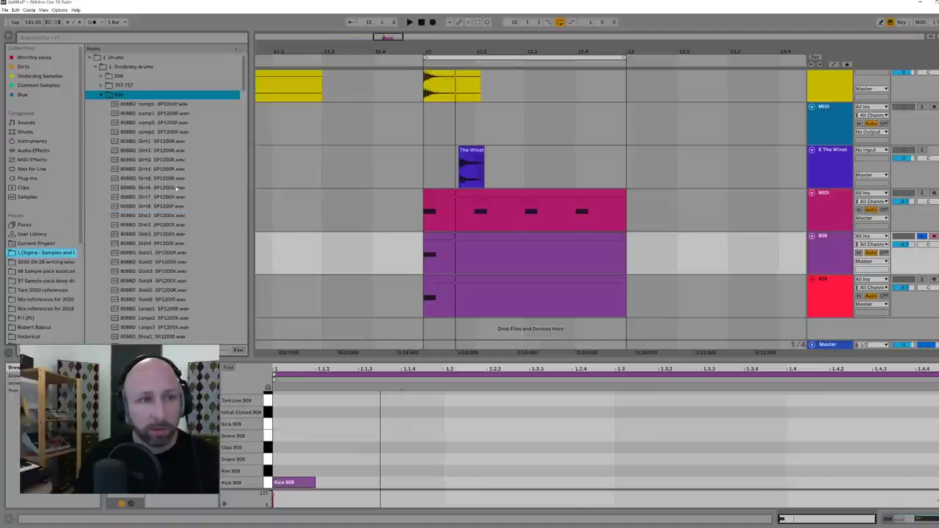
pyautogui.click(154, 197)
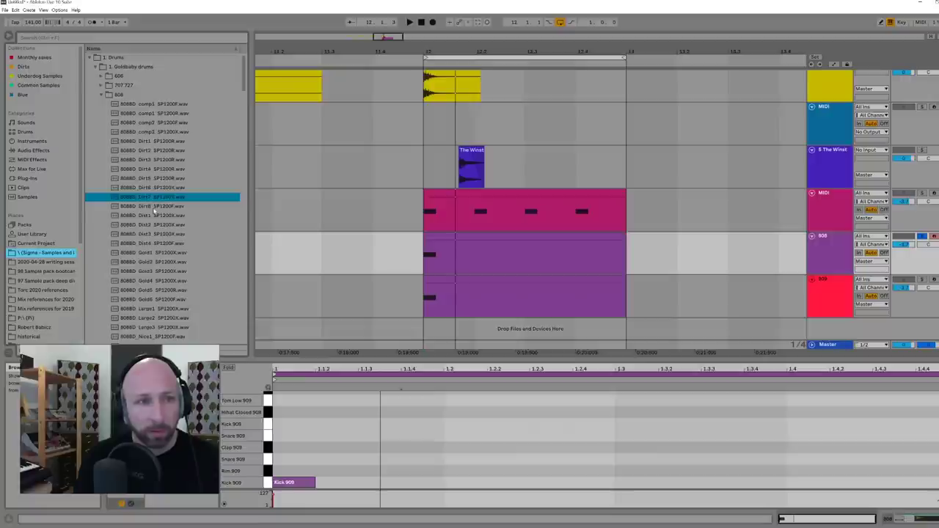
pyautogui.click(155, 224)
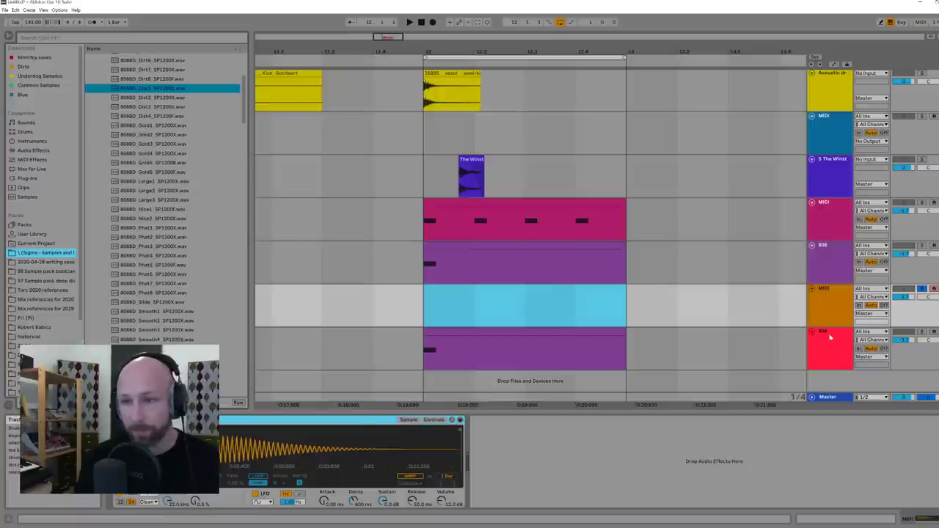
# Show the 808 kit track's Drum Rack and browse the Audio Effects library
pyautogui.click(828, 341)
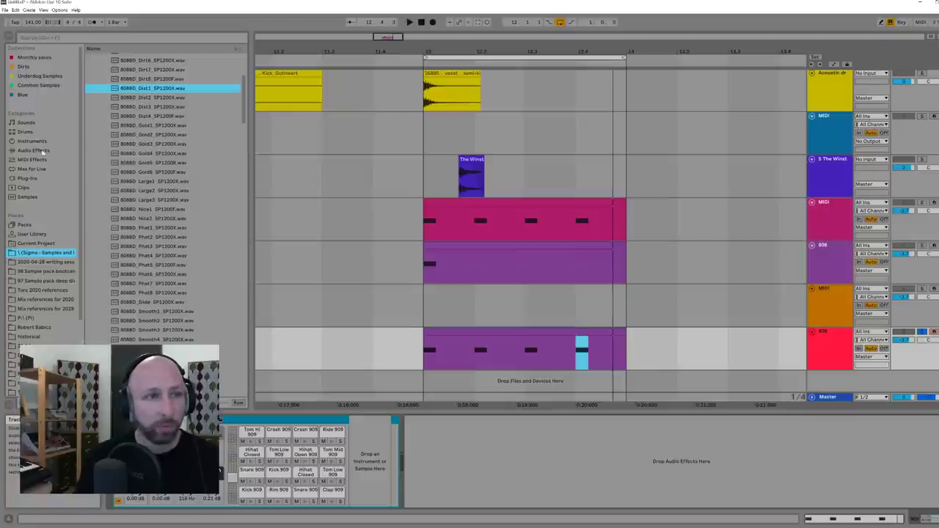
pyautogui.click(32, 150)
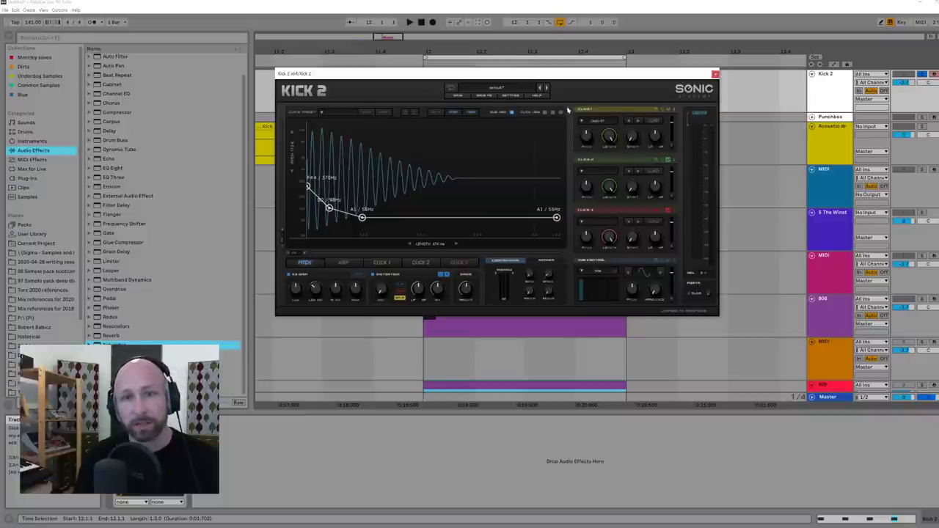
pyautogui.moveTo(563, 135)
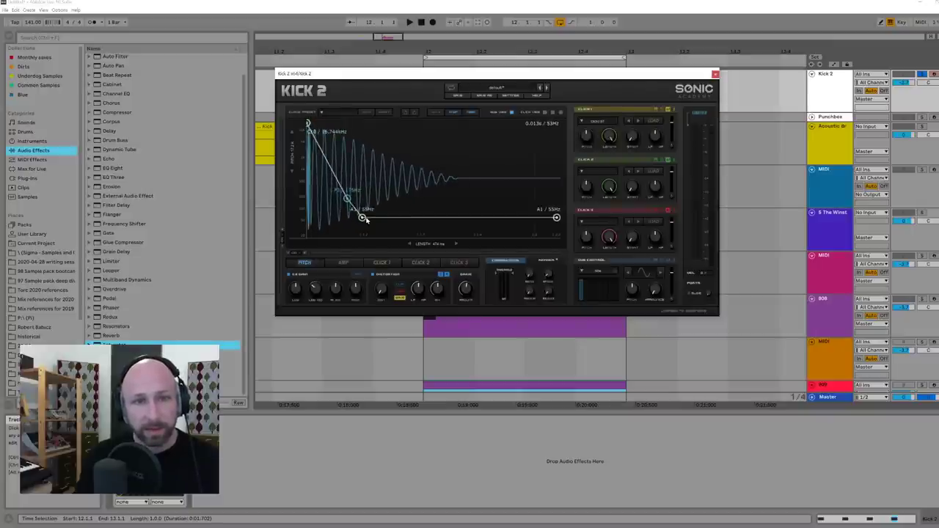
# Drag the Kick 2 pitch envelope nodes so the pitch drops quickly then settles low
pyautogui.moveTo(361, 217); pyautogui.dragTo(511, 216)
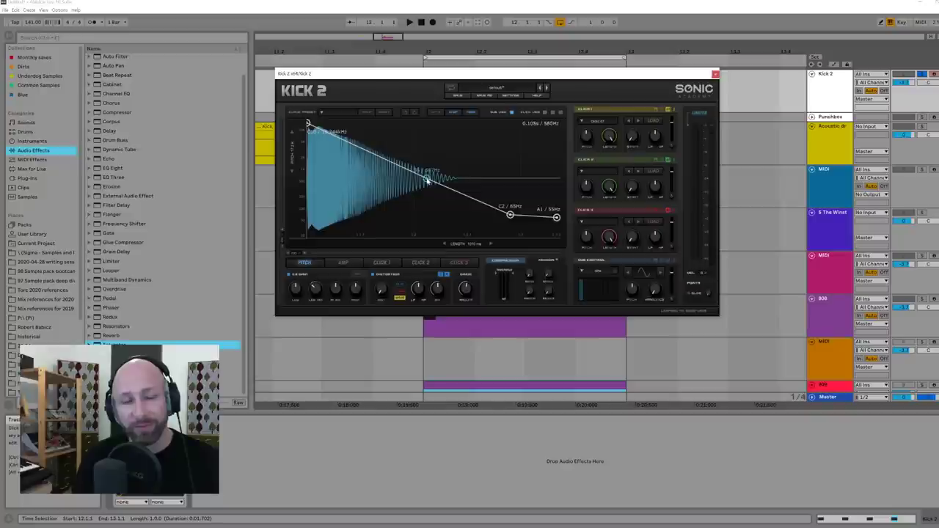
pyautogui.moveTo(427, 179); pyautogui.dragTo(345, 184)
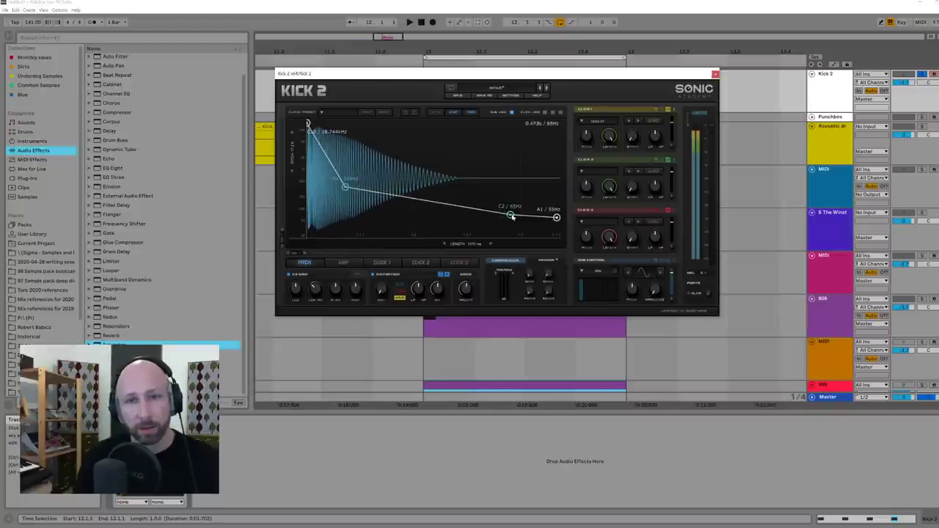
pyautogui.moveTo(508, 214); pyautogui.dragTo(397, 217)
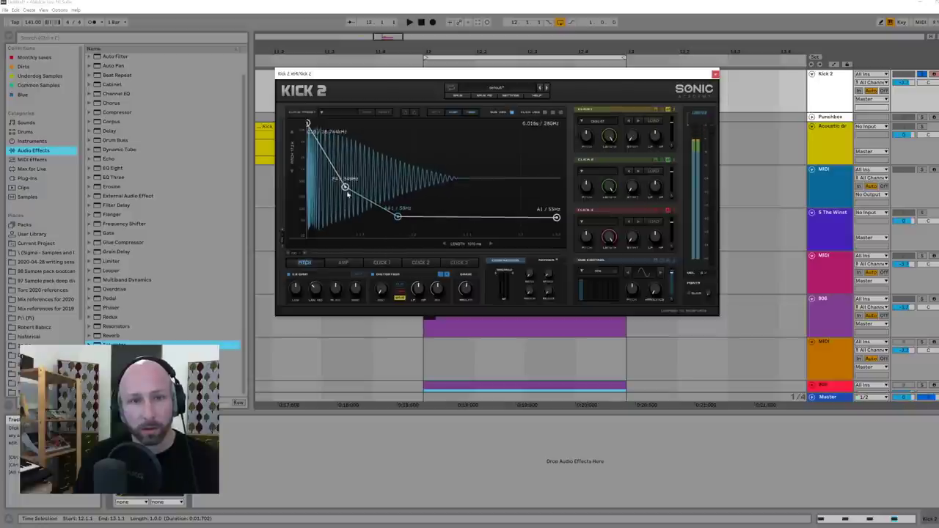
pyautogui.moveTo(347, 191); pyautogui.dragTo(337, 188)
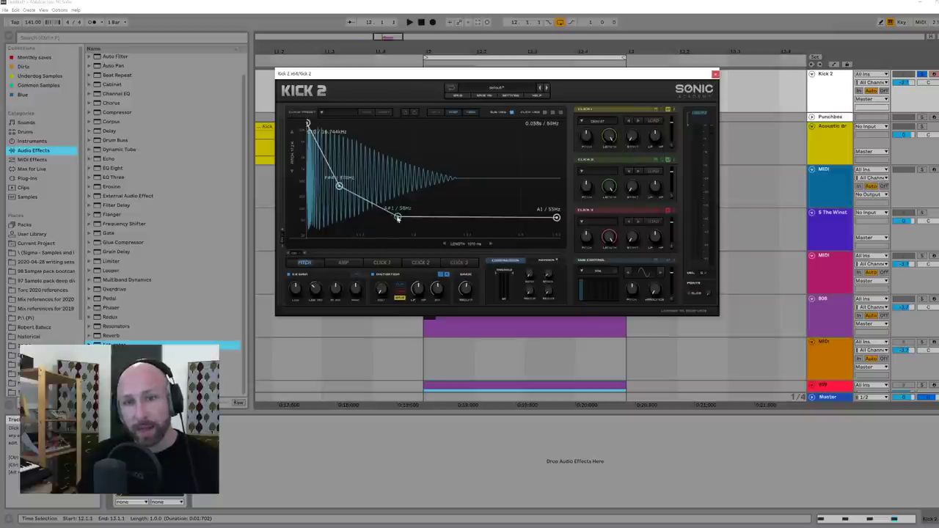
pyautogui.moveTo(400, 219); pyautogui.dragTo(398, 217)
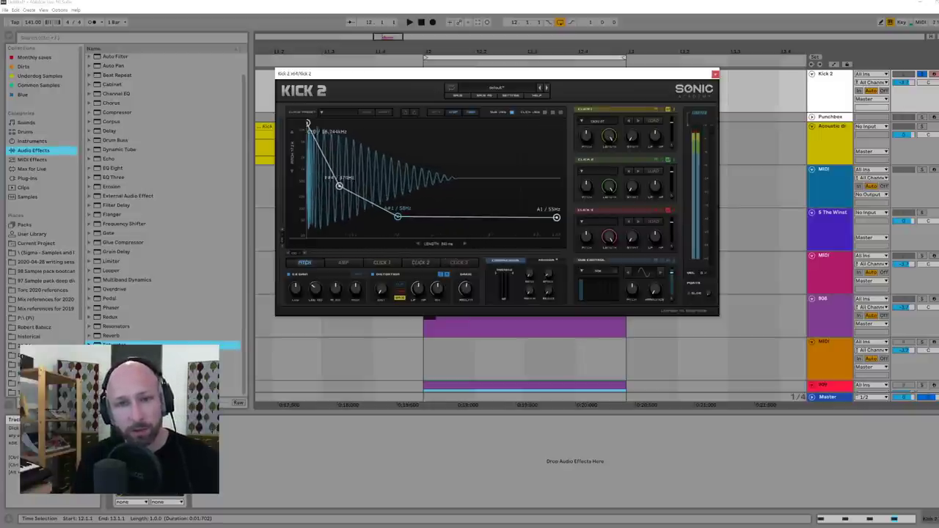
# Steepen the envelope's initial pitch drop and refine its middle and tail points
pyautogui.moveTo(340, 185); pyautogui.dragTo(322, 185)
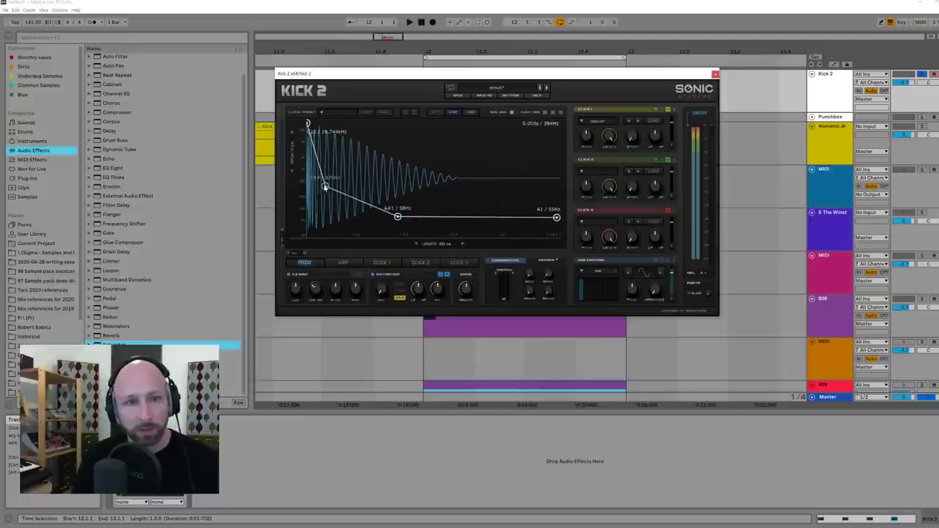
pyautogui.moveTo(399, 218); pyautogui.dragTo(370, 220)
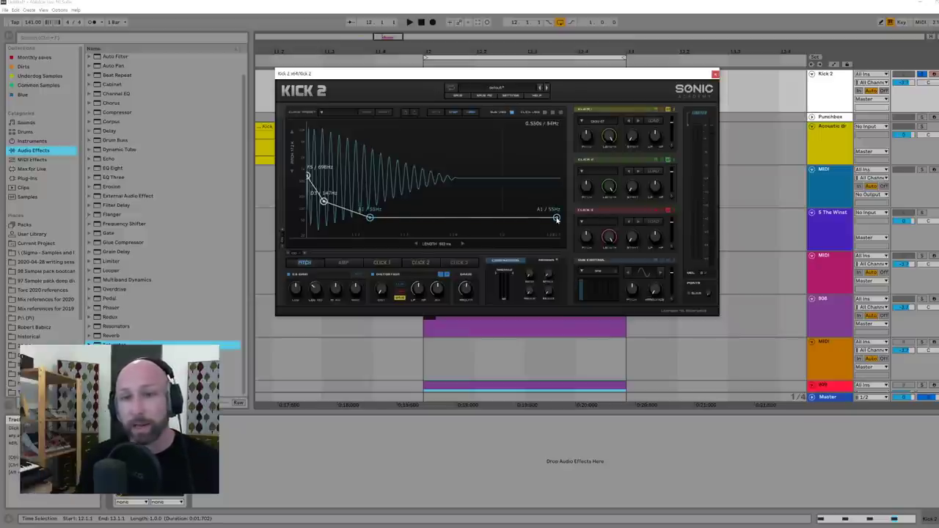
pyautogui.moveTo(557, 219); pyautogui.dragTo(556, 220)
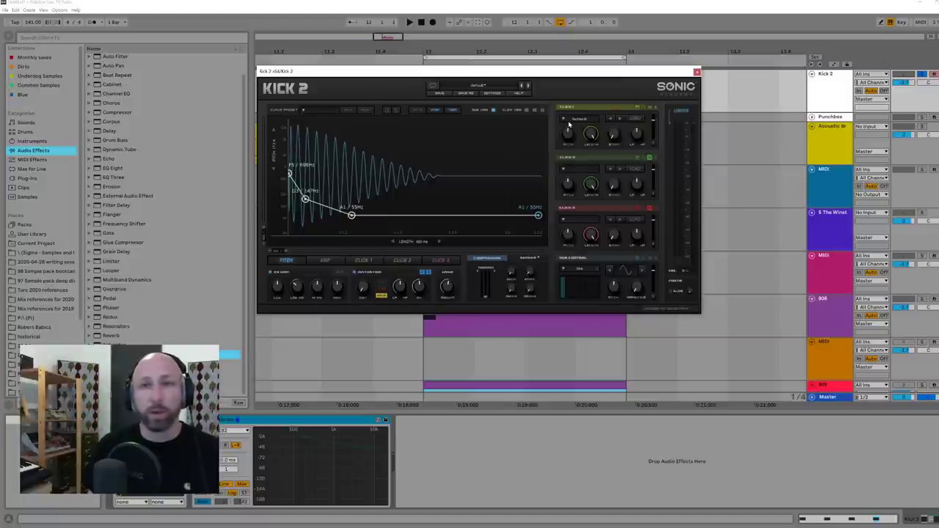
pyautogui.moveTo(581, 76)
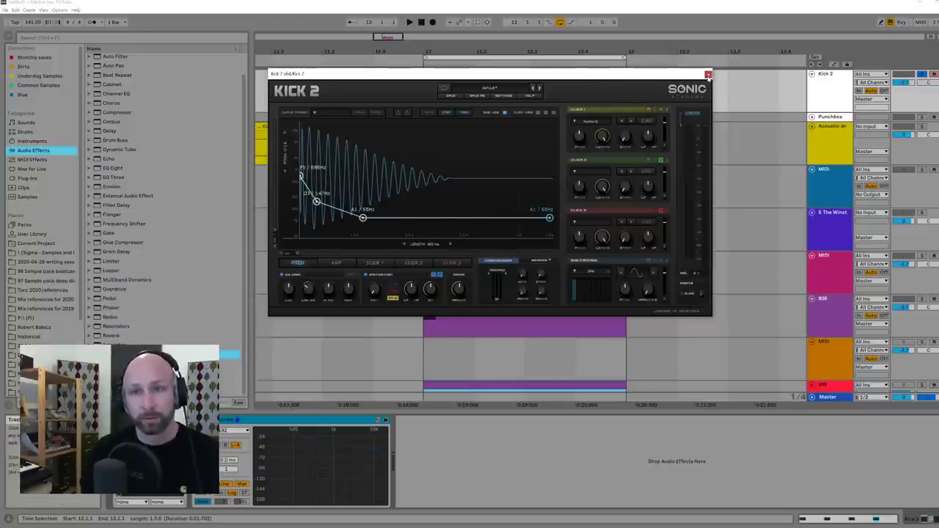
# Bring up the Punchbox kick instrument and close its export preview window
pyautogui.click(711, 74)
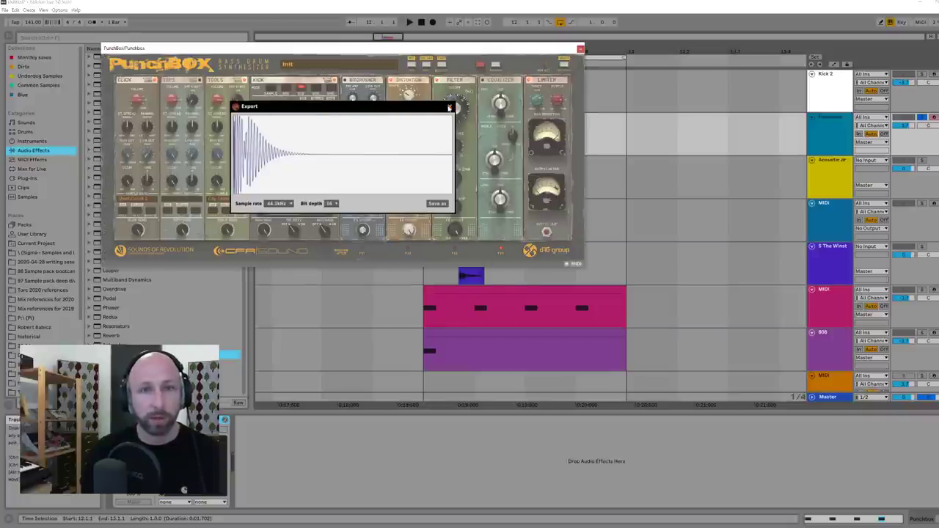
pyautogui.click(447, 109)
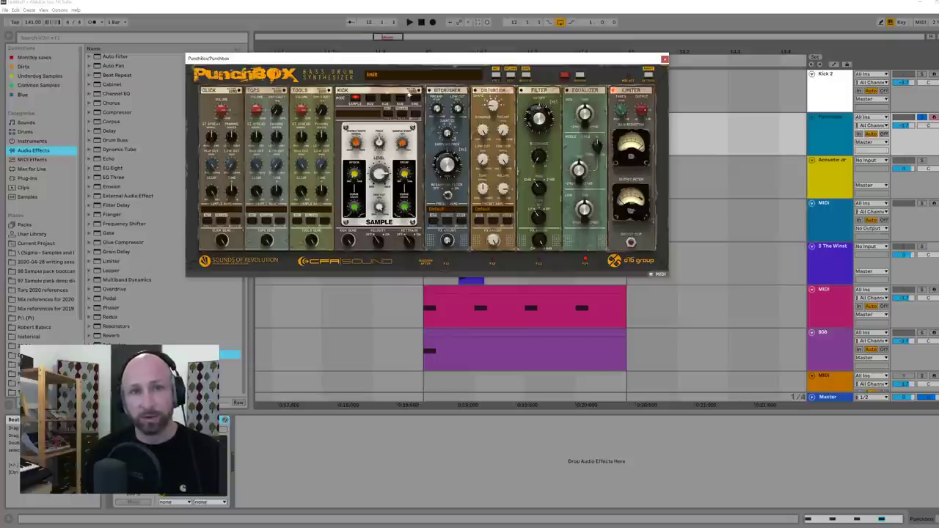
pyautogui.moveTo(410, 261)
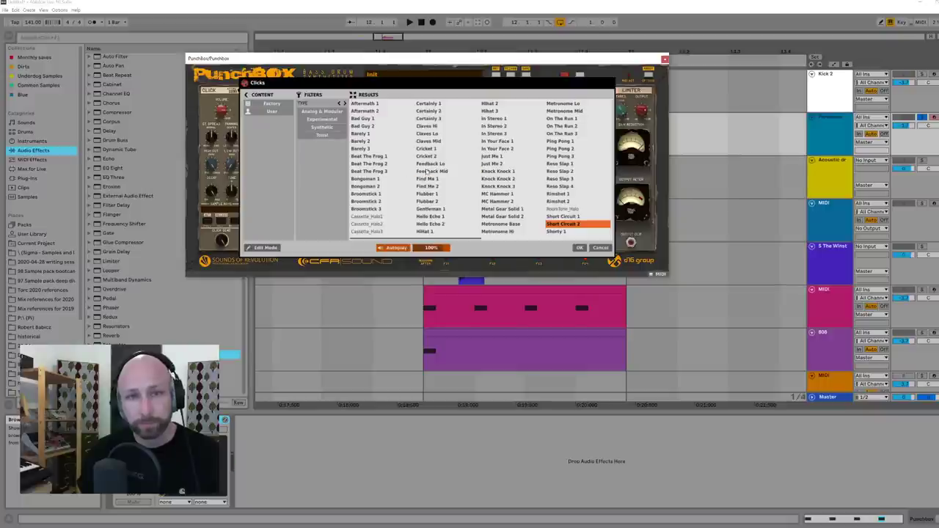
# Audition click samples such as Short Circuit and Shorty for the Punchbox kick
pyautogui.click(564, 103)
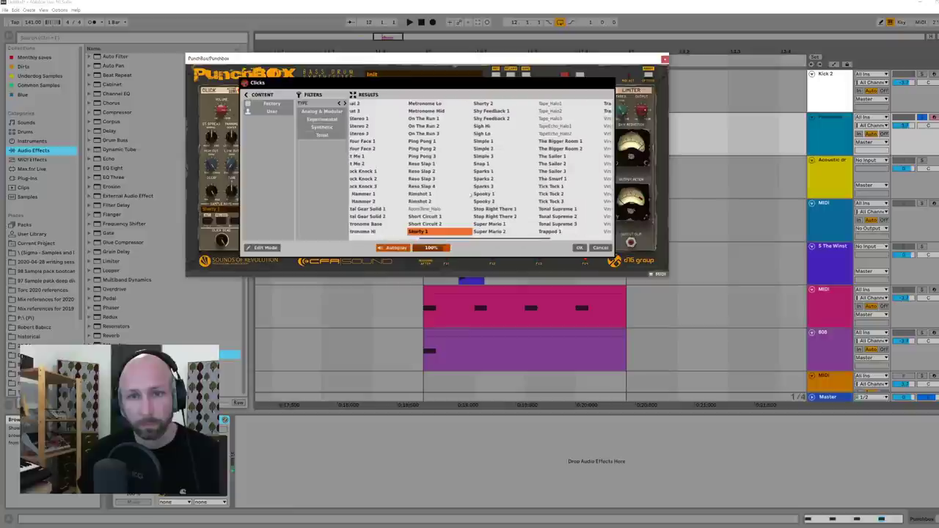
pyautogui.click(560, 223)
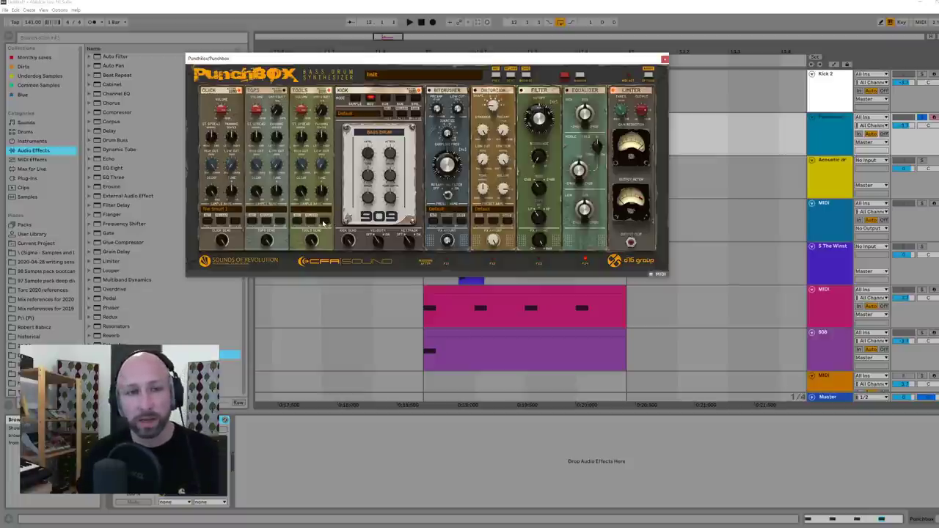
# Browse Punchbox's Tops sample library and audition a tops sound for the kick
pyautogui.click(305, 91)
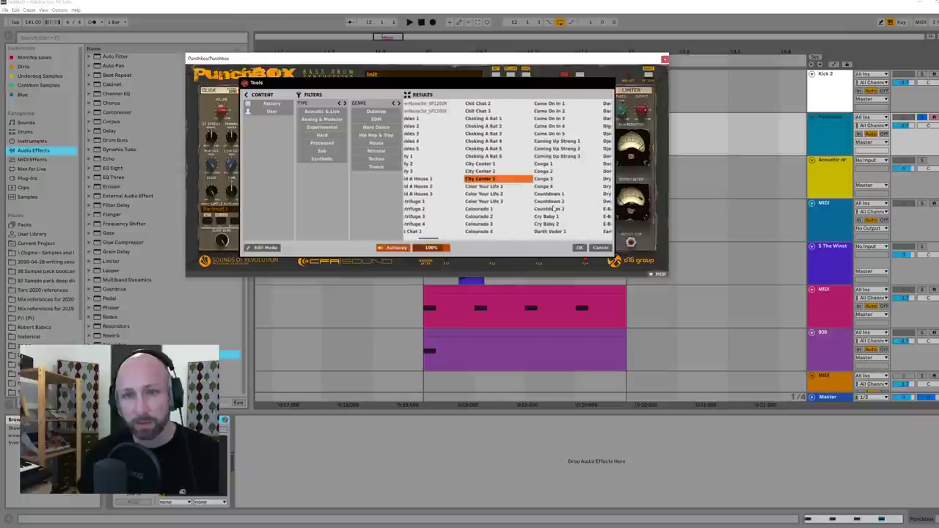
pyautogui.click(556, 155)
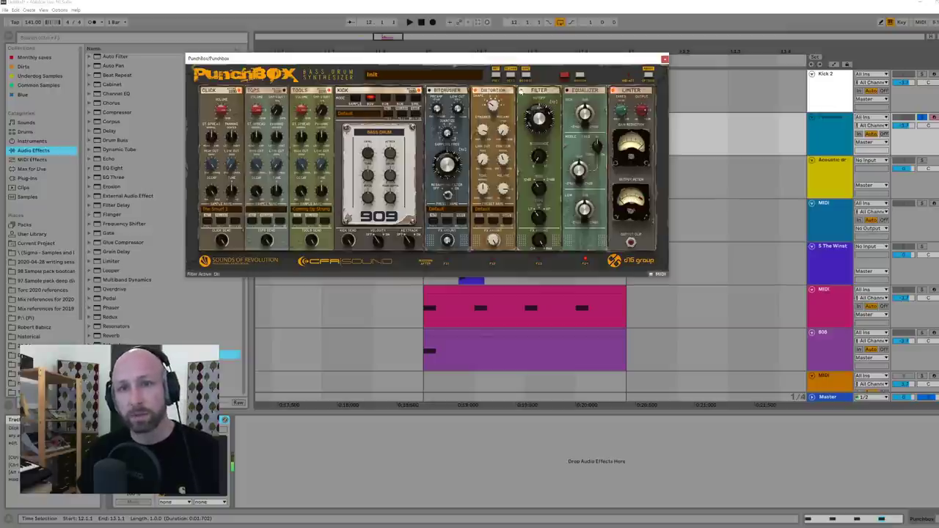
# Nudge a Punchbox kick knob to fine-tune its sound parameter
pyautogui.moveTo(540, 117); pyautogui.dragTo(540, 106)
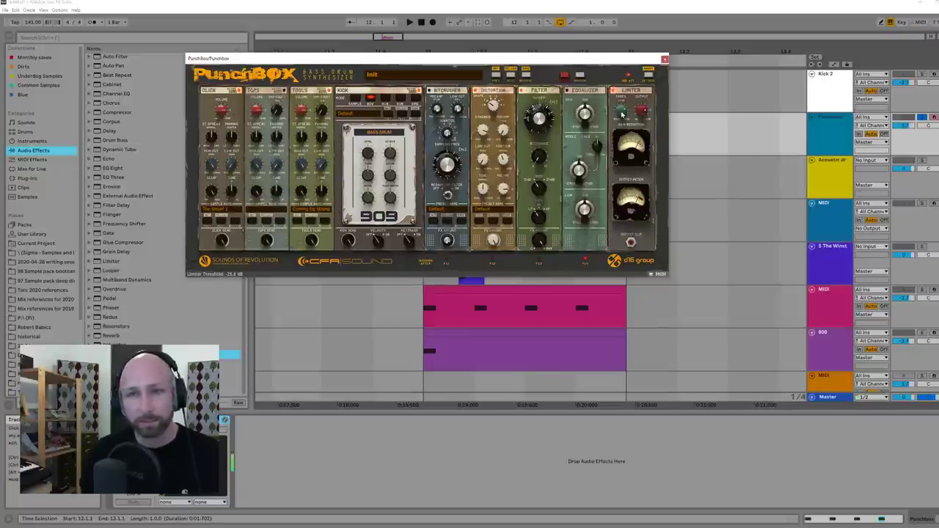
# Adjust another Punchbox kick knob, then close the plugin to return to the arrangement
pyautogui.moveTo(426, 59); pyautogui.dragTo(316, 55)
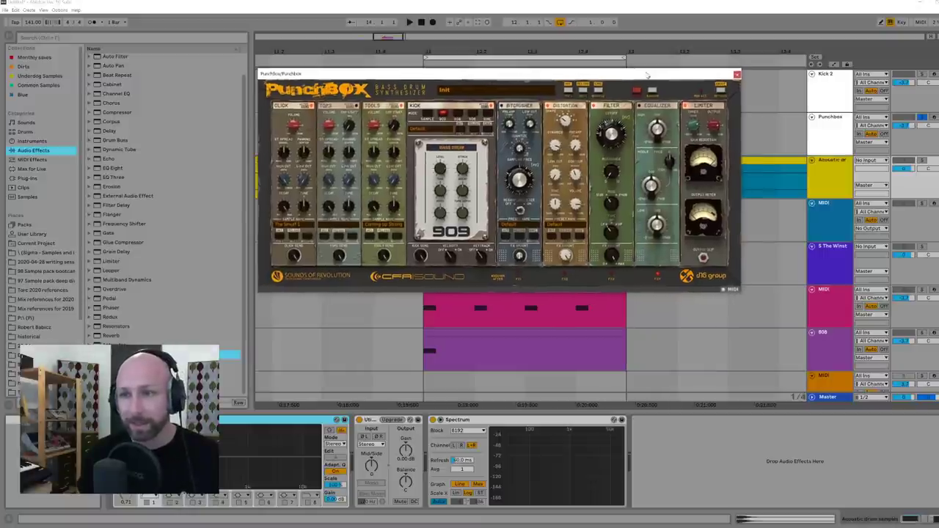
pyautogui.click(737, 74)
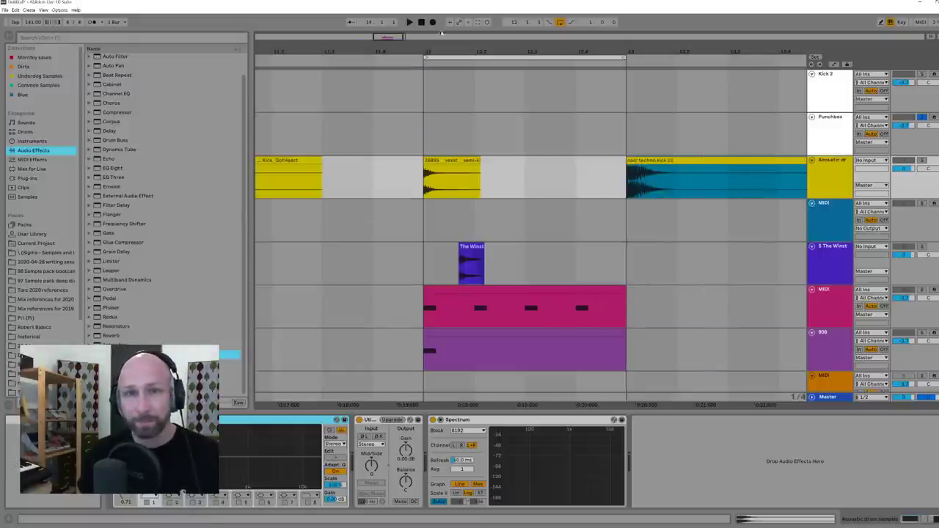